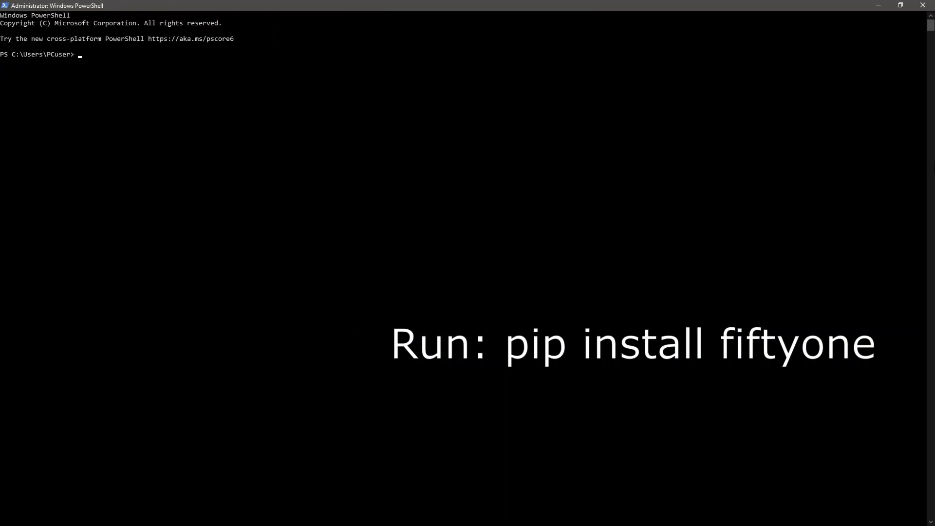
- Install fiftyone and "fiftyone[desktop]" with pip
text(pip install fiftyone)
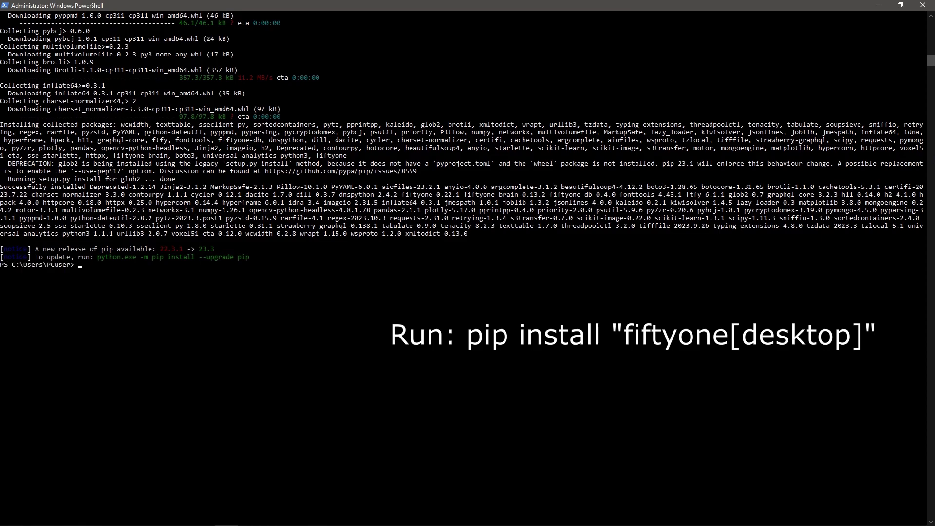
text(pip install "fiftyone[desktop]")
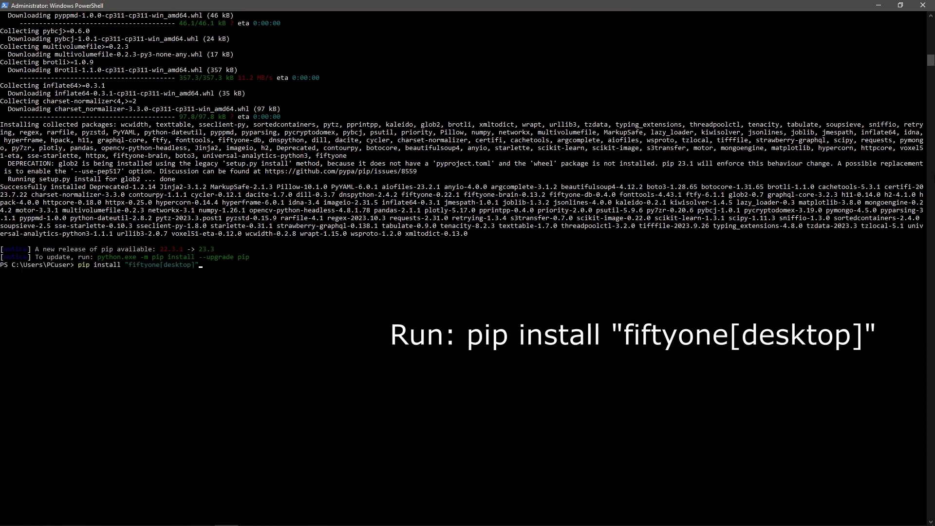
key(Enter)
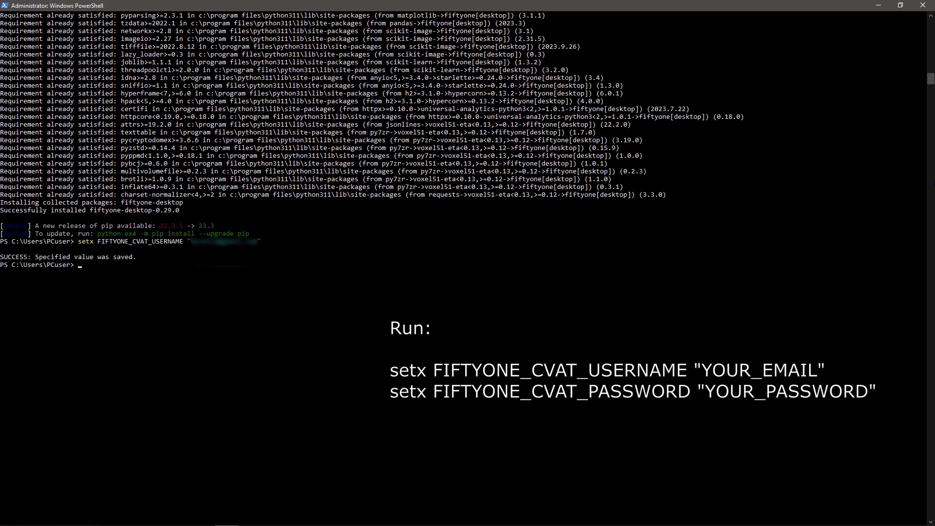
scroll(down, 3)
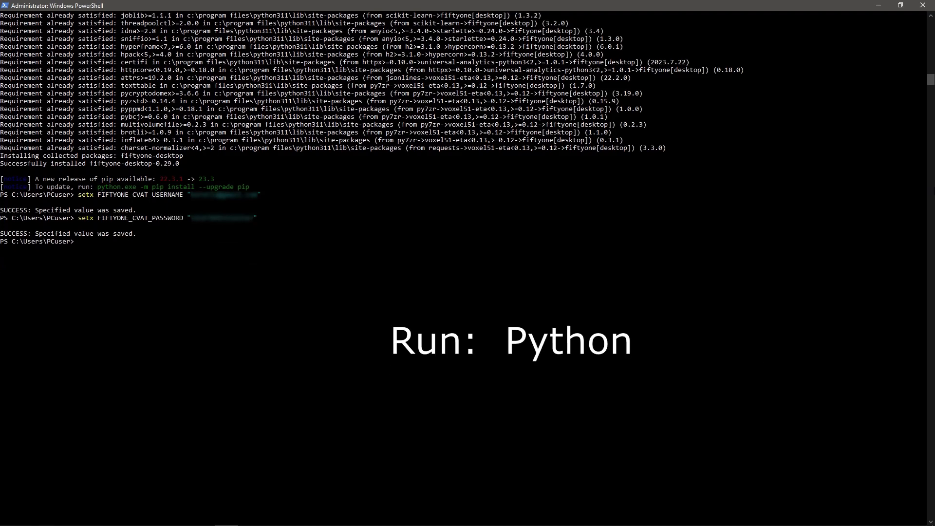
- Start Python, import fiftyone as fo and set dataset_dir = "D:/dataset"
text(Python)
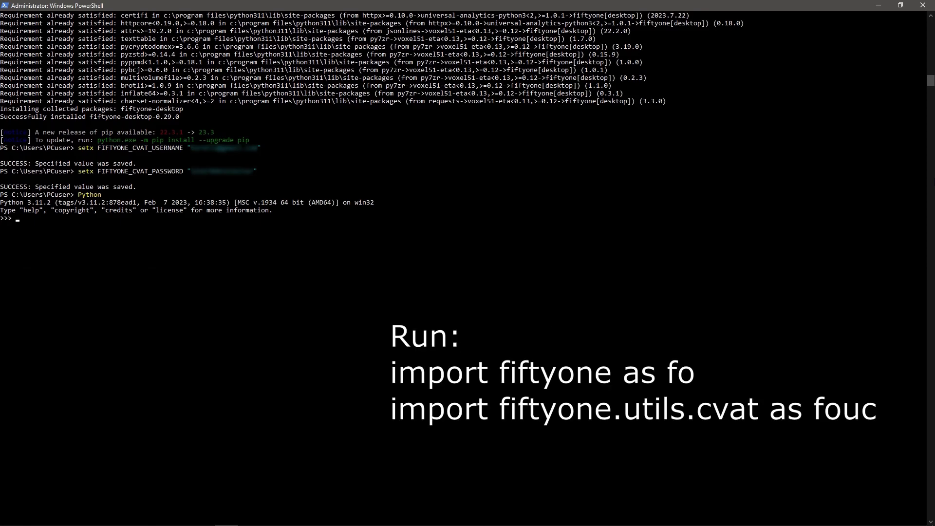
text(import fiftyone as fo)
text(import fiftyone.utils.cvat as fouc)
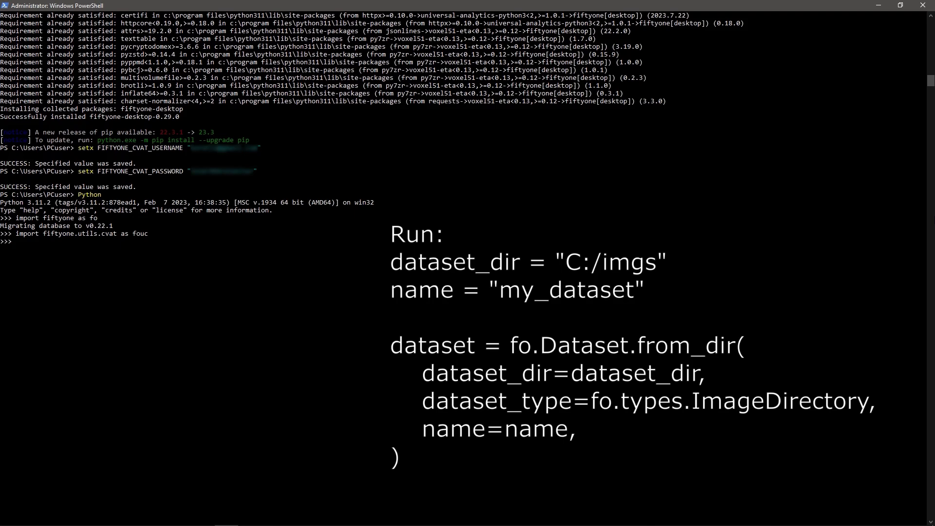
text(dataset_dir = "D:/dataset")
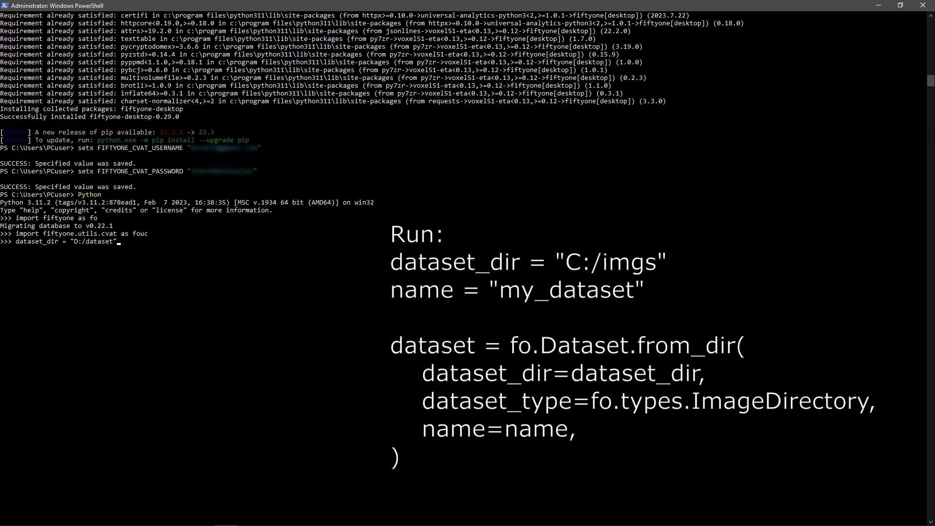
key(enter)
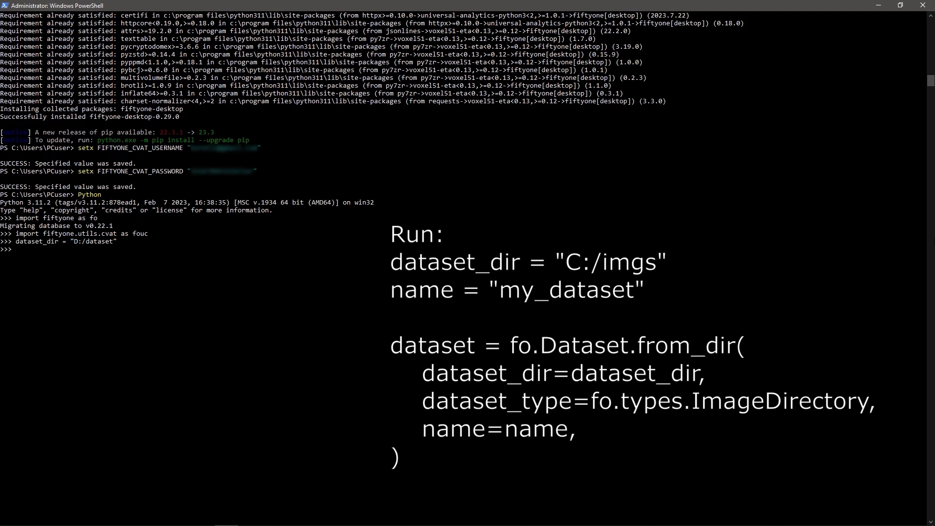
key(Enter)
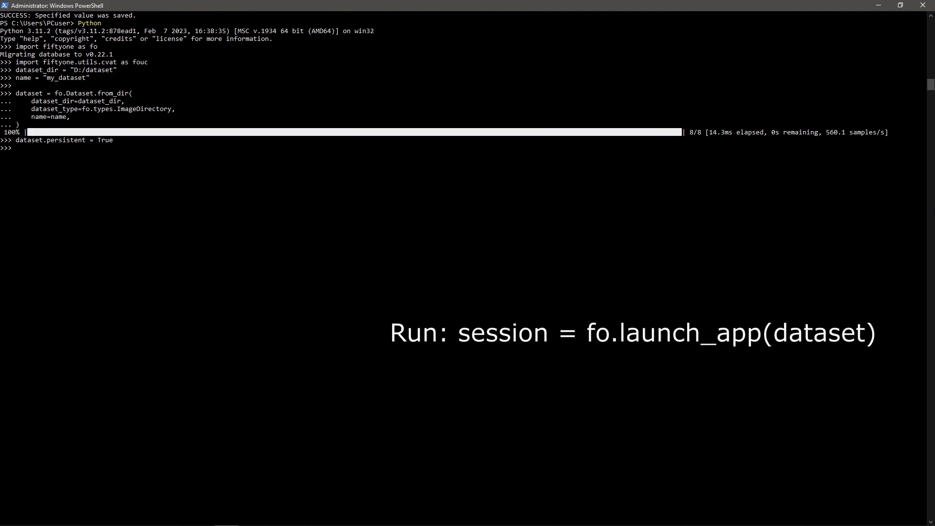
text(session = fo.launch_app(dataset))
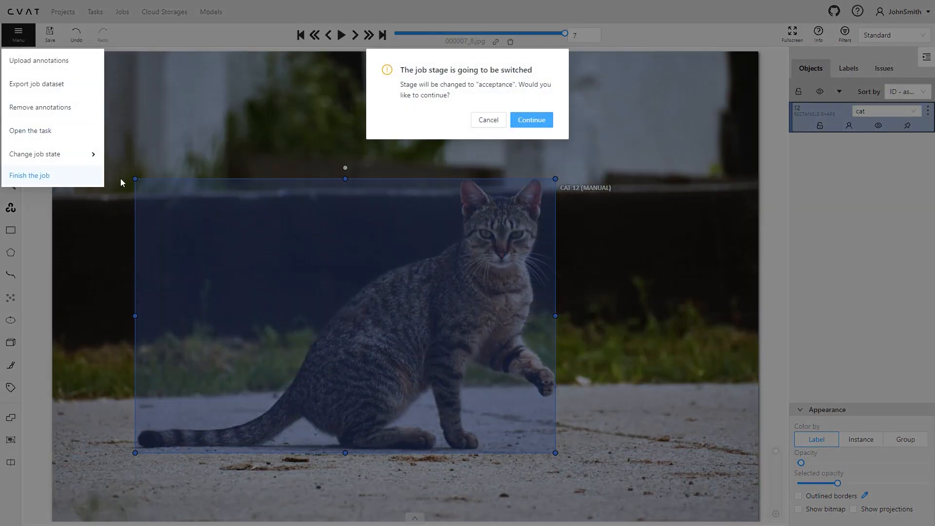
- Confirm finishing the CVAT job so it moves to the acceptance stage
click(530, 119)
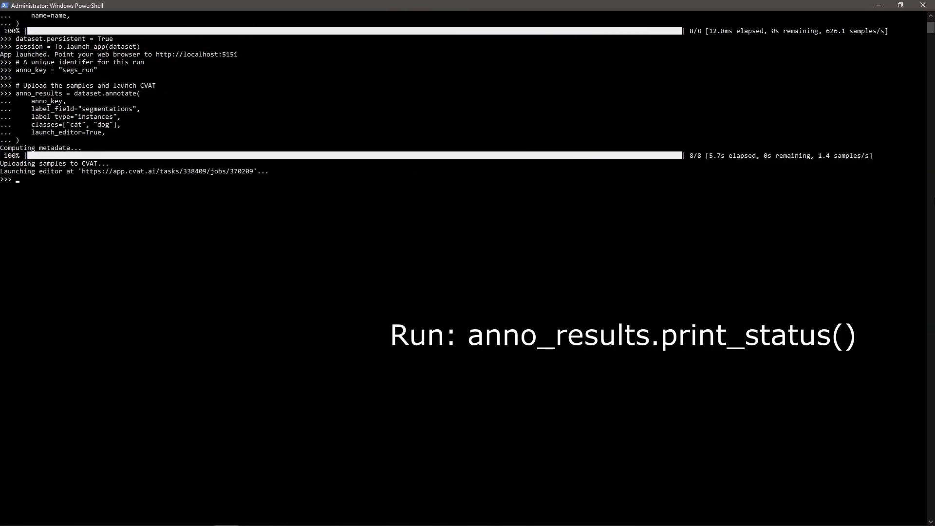
- Print anno_results status, then load the "segs_run" annotations with cleanup=True
text(anno_results.print_status())
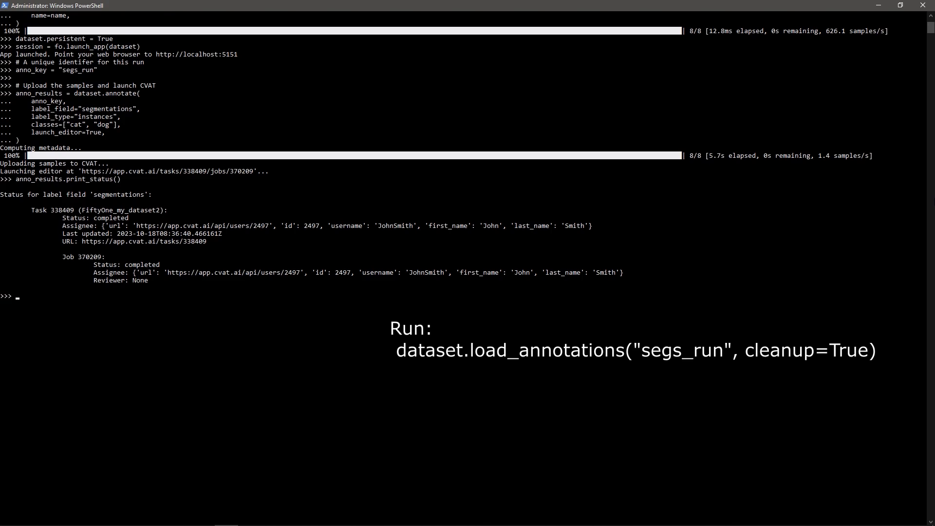
text(dataset.load_annotations("segs_run", cleanup=True))
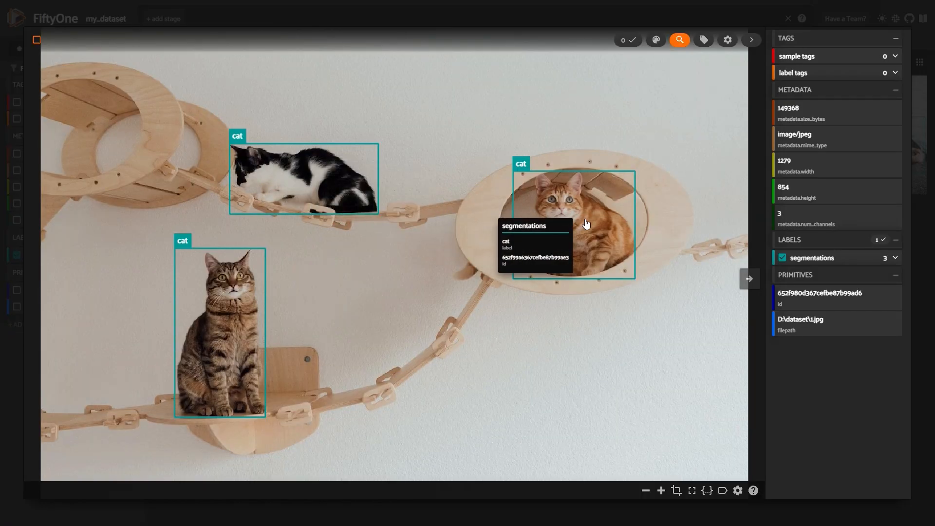
- Step through five samples to review each image's loaded cat and dog boxes
click(750, 279)
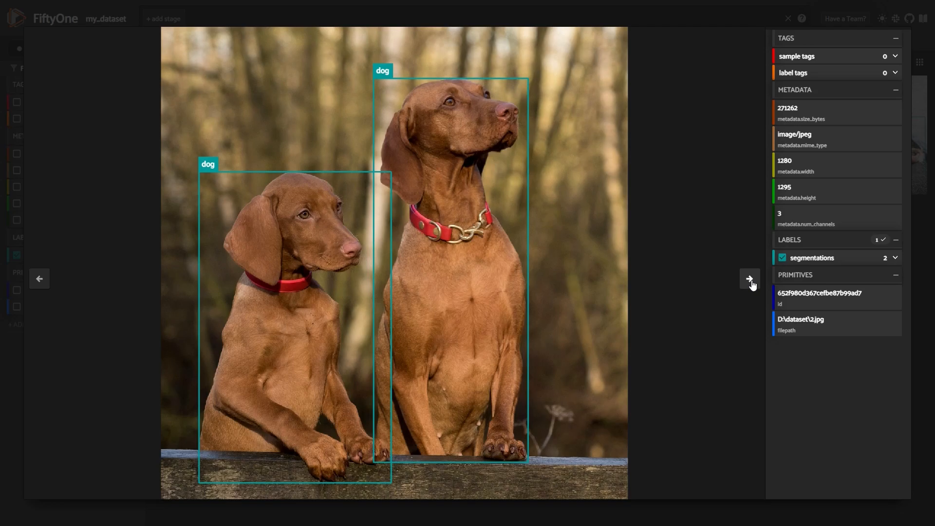
click(750, 280)
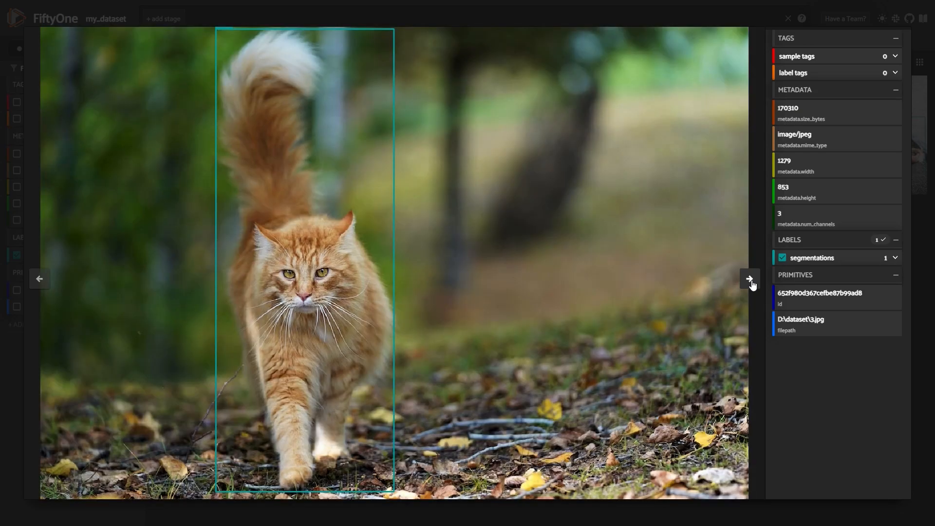
click(750, 279)
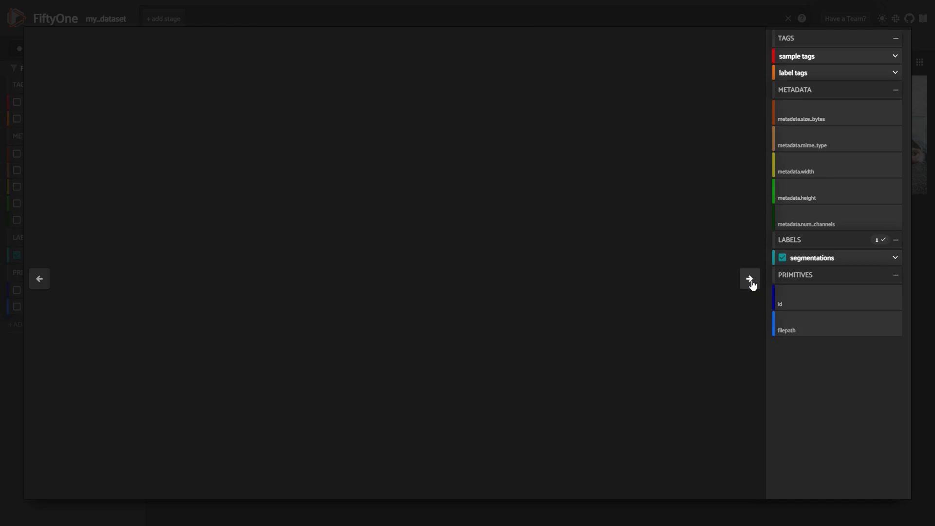
click(750, 279)
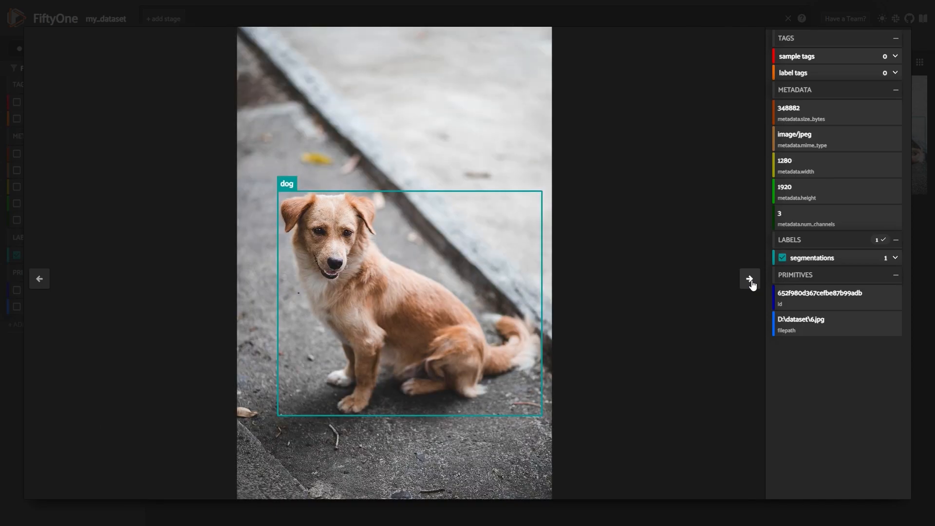
click(750, 279)
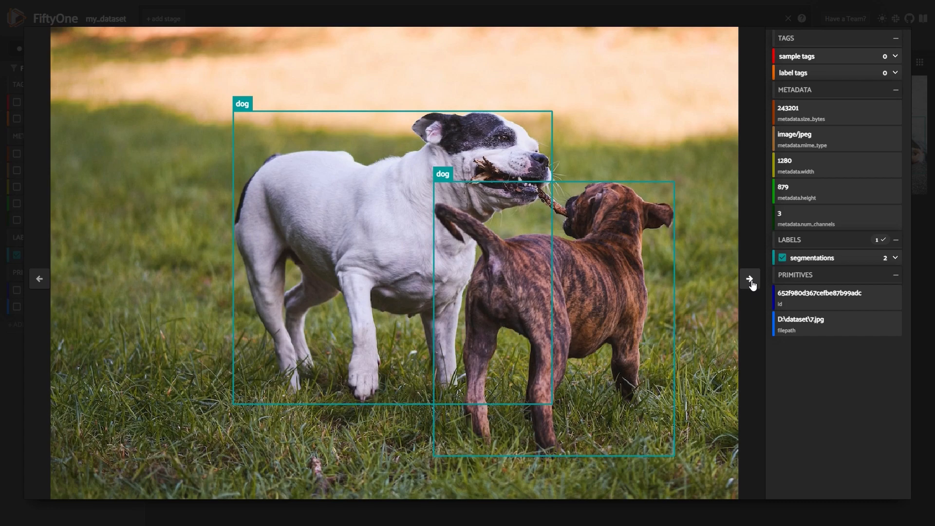